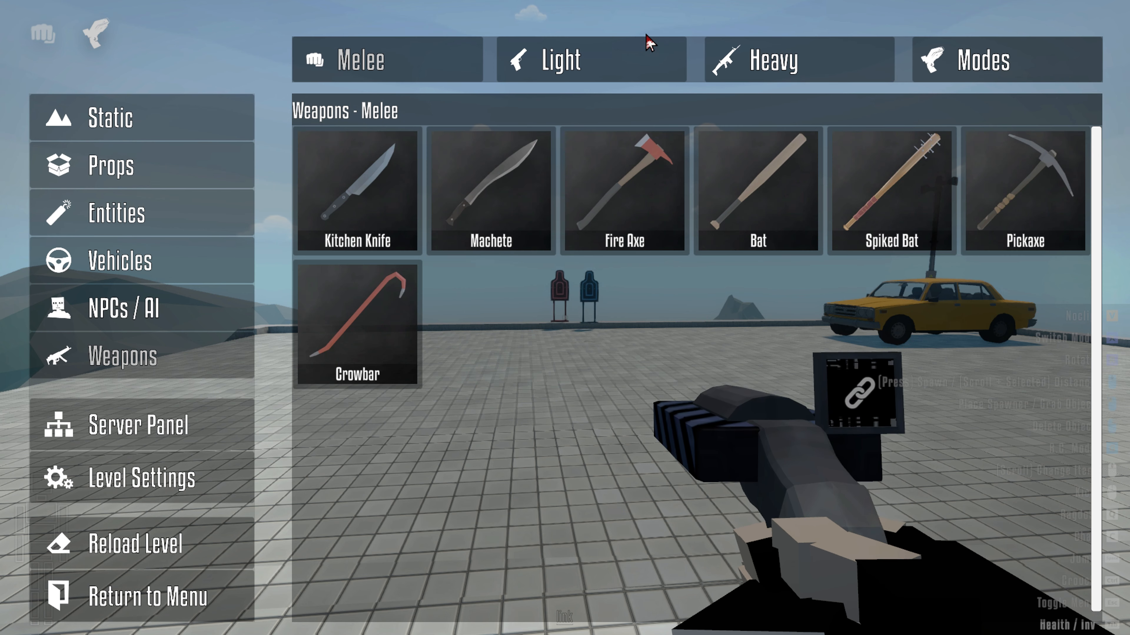
# Spawn a rifle and a sawn-off shotgun from the Light weapons catalogue into the inventory
pyautogui.click(590, 60)
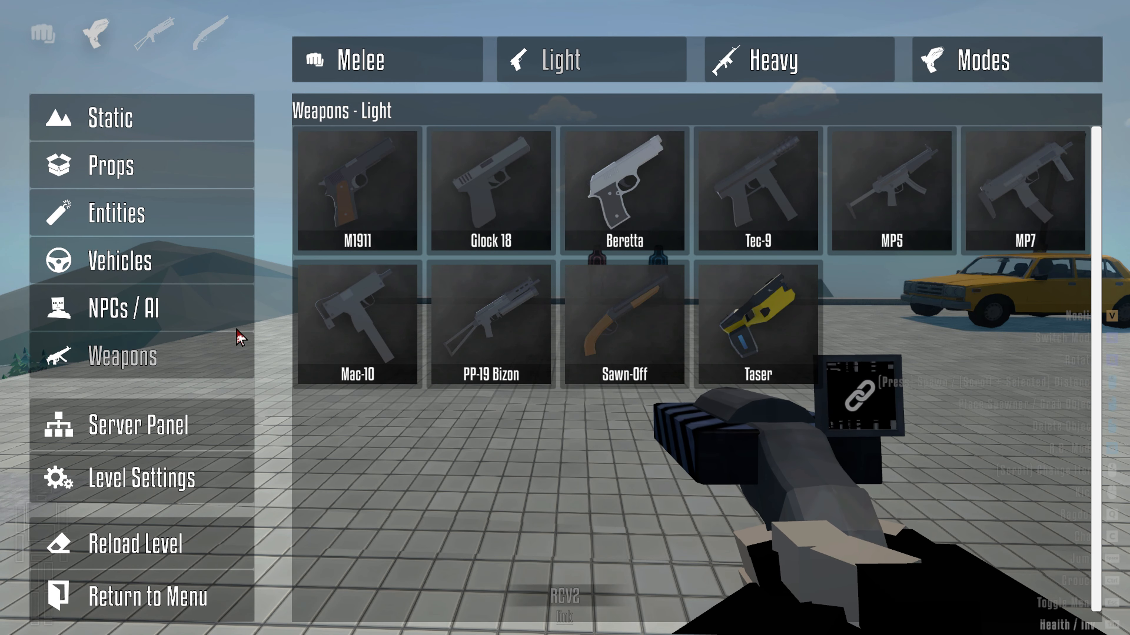
pyautogui.click(124, 309)
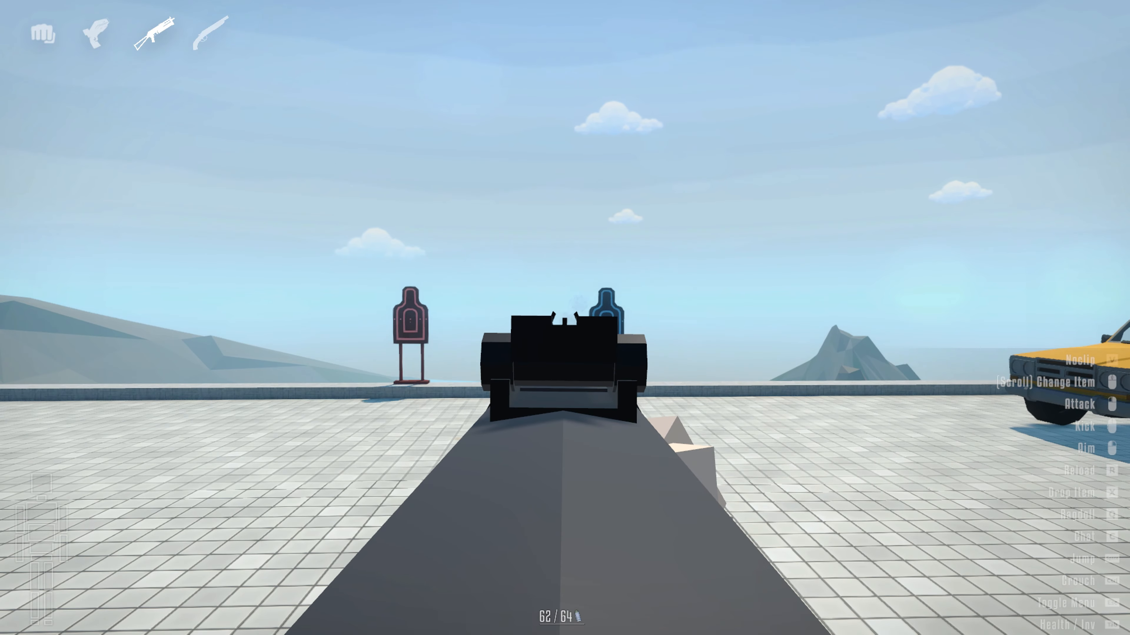
# Fire bursts from the submachine gun at the red and blue targets, then shoot an NPC
pyautogui.click(565, 318)
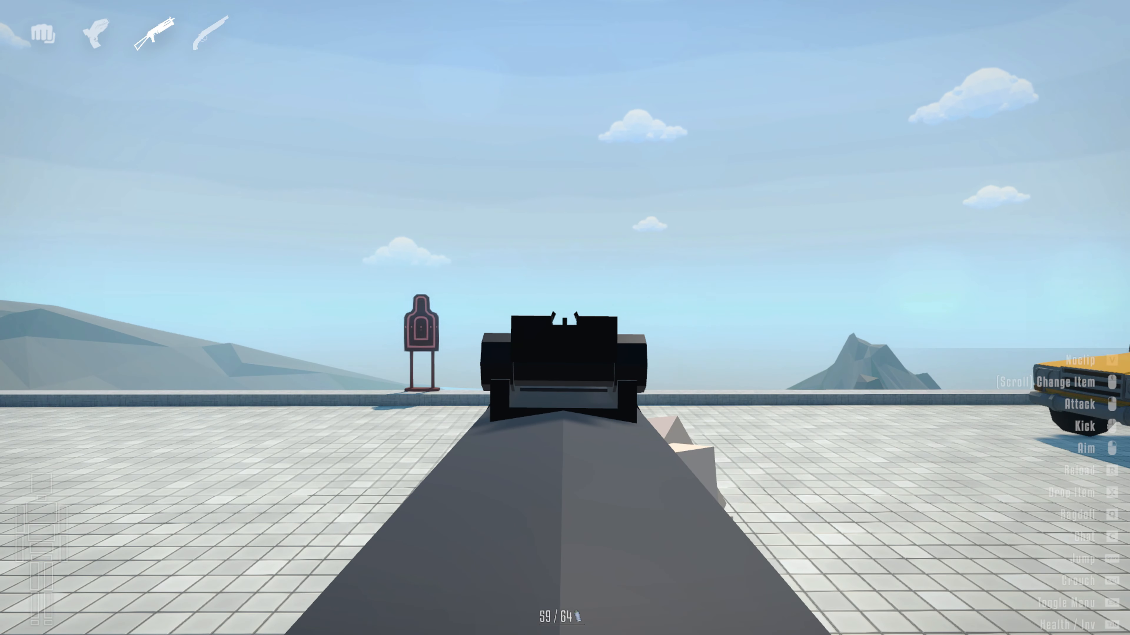
pyautogui.click(565, 317)
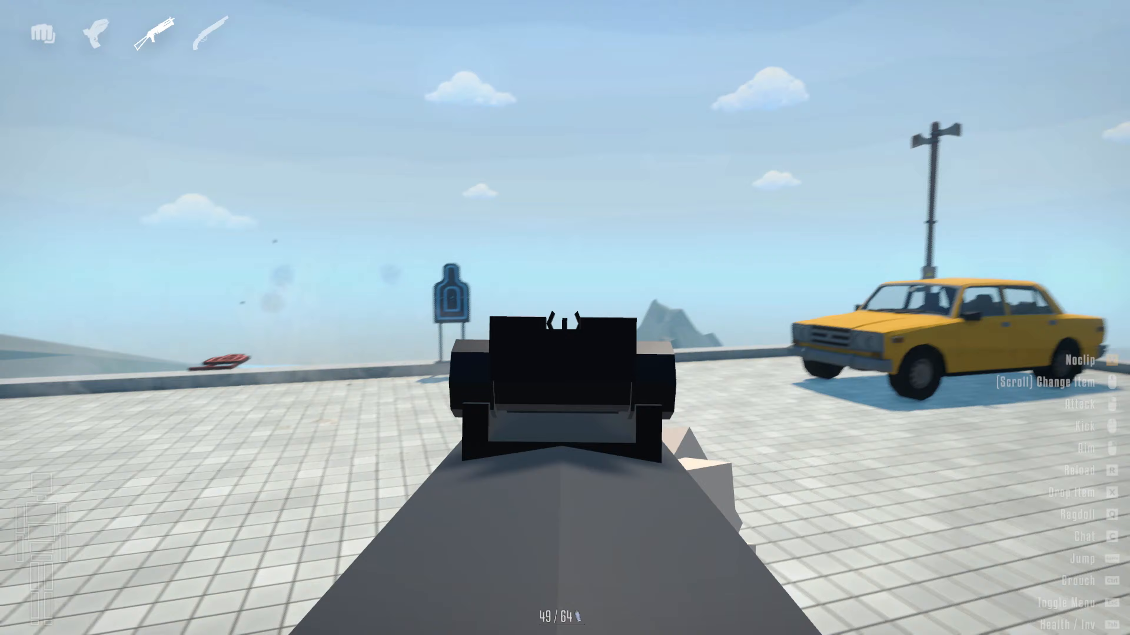
pyautogui.click(564, 317)
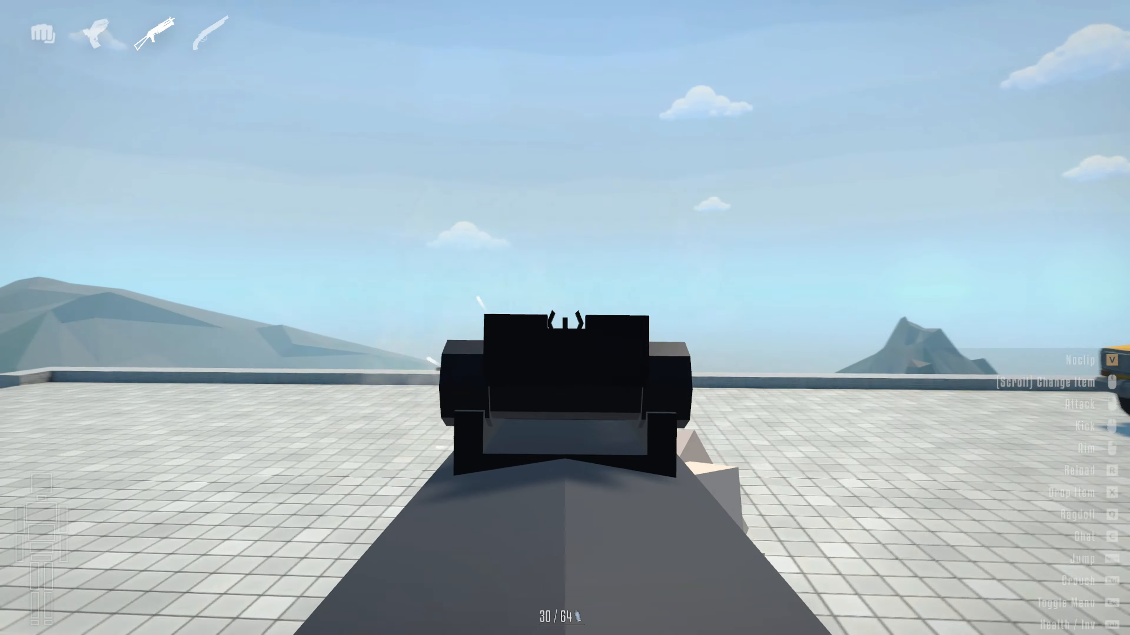
pyautogui.click(565, 318)
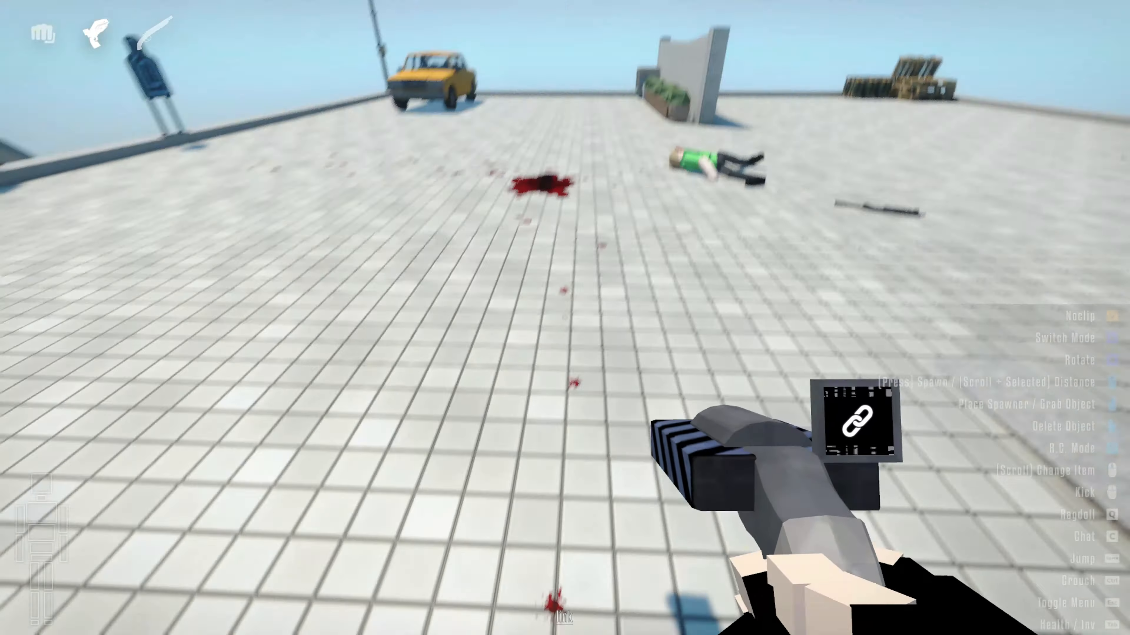
pyautogui.moveTo(565, 317)
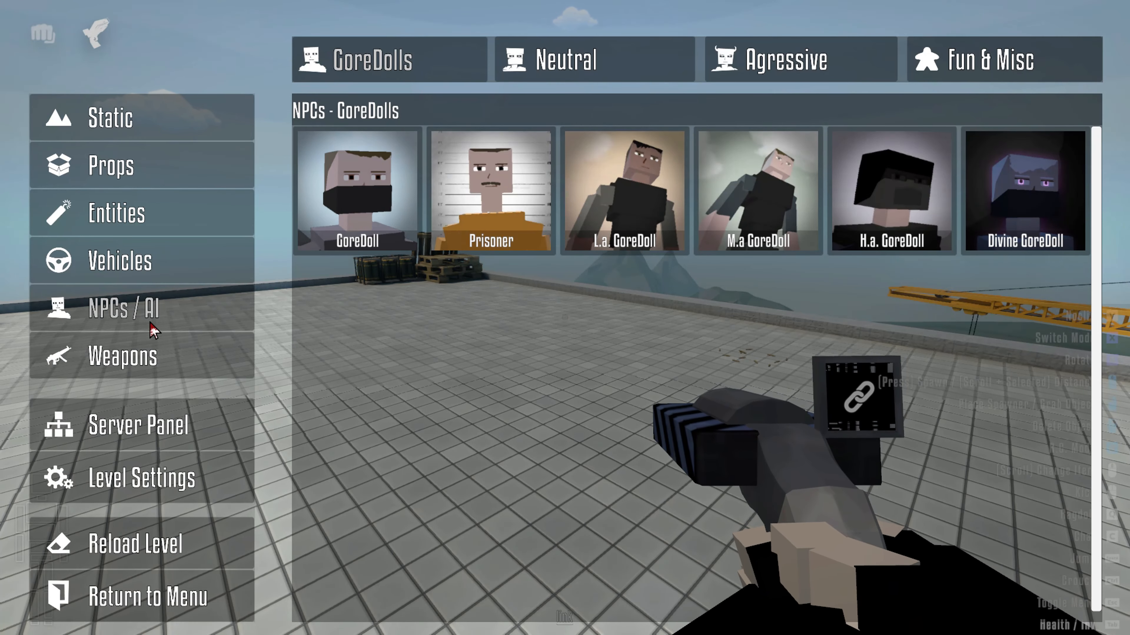
# Add several heavy guns, ending with the Winchester 1894, from the Heavy catalogue to the inventory
pyautogui.click(122, 355)
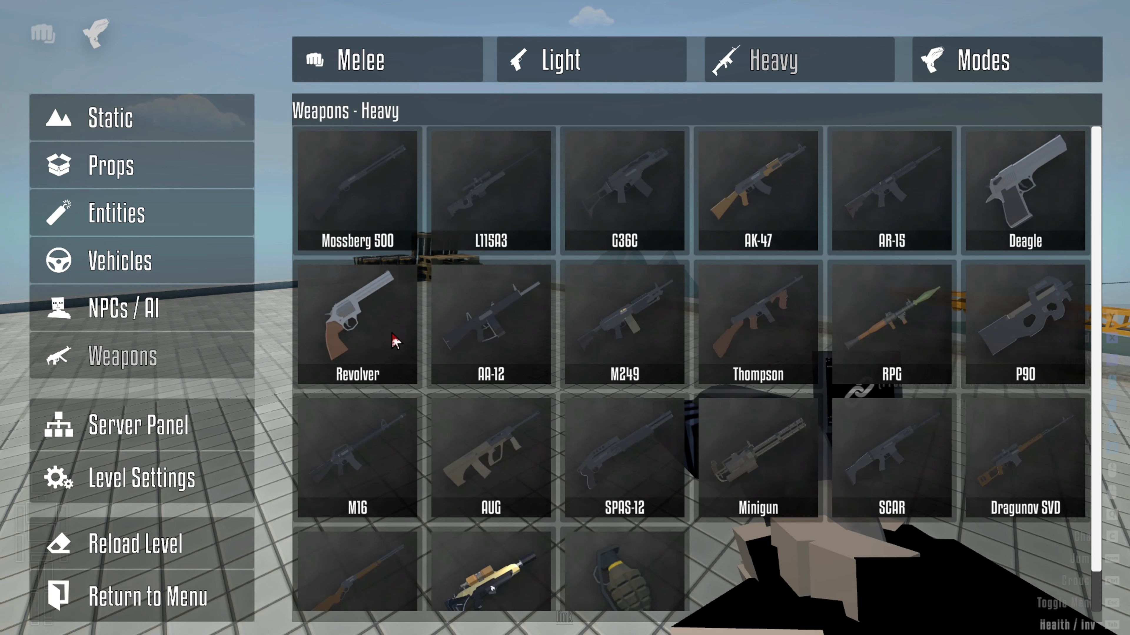
pyautogui.moveTo(373, 486)
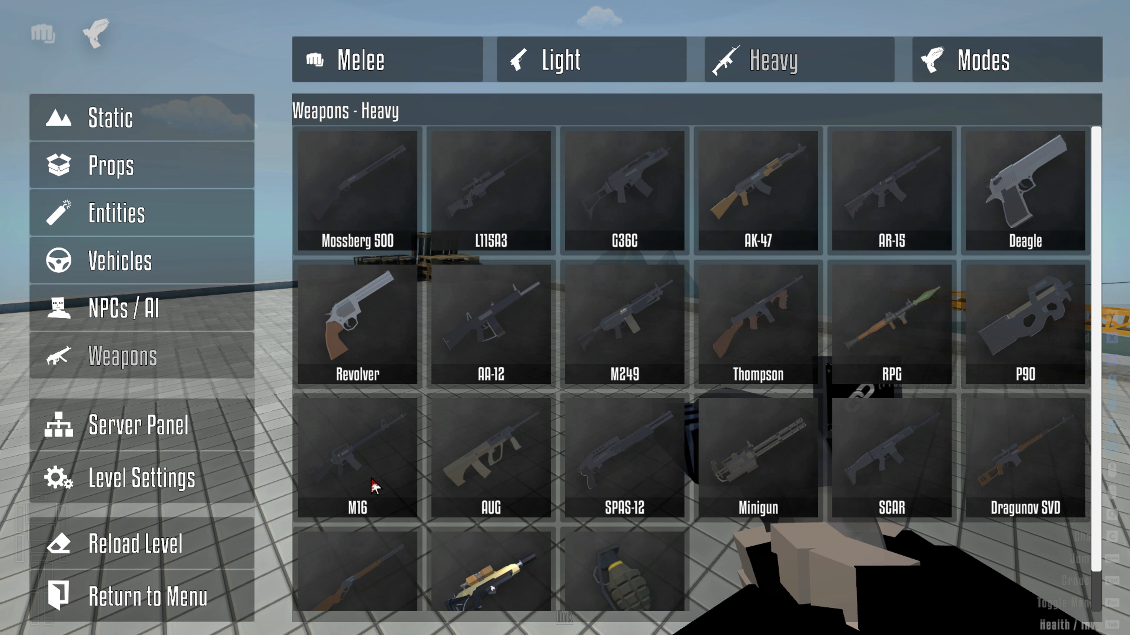
pyautogui.click(890, 458)
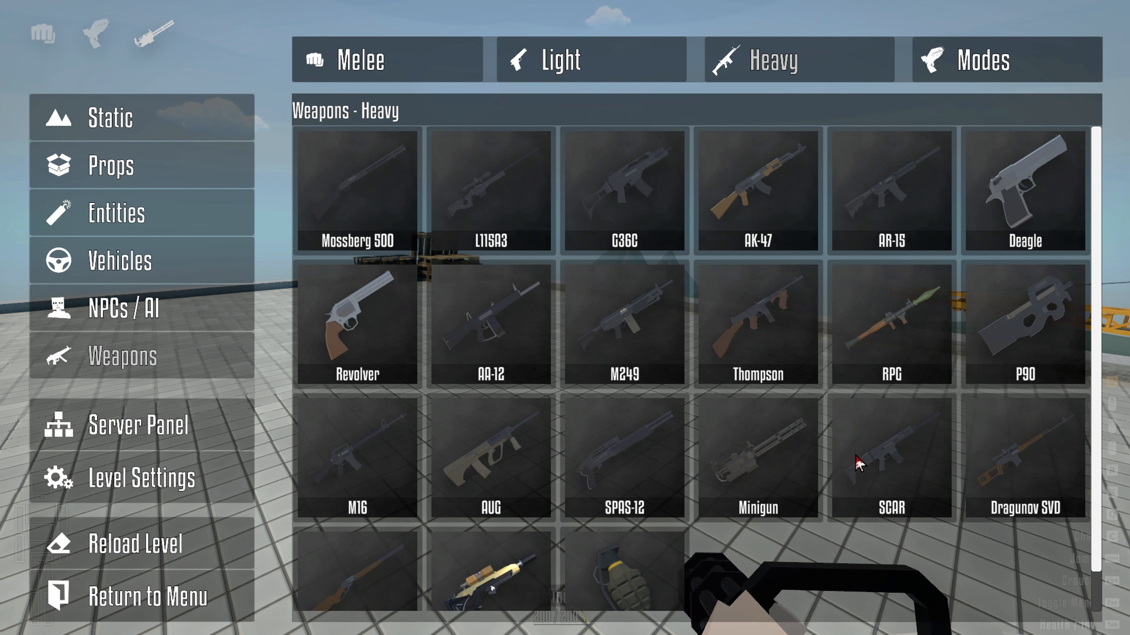
pyautogui.scroll(-3)
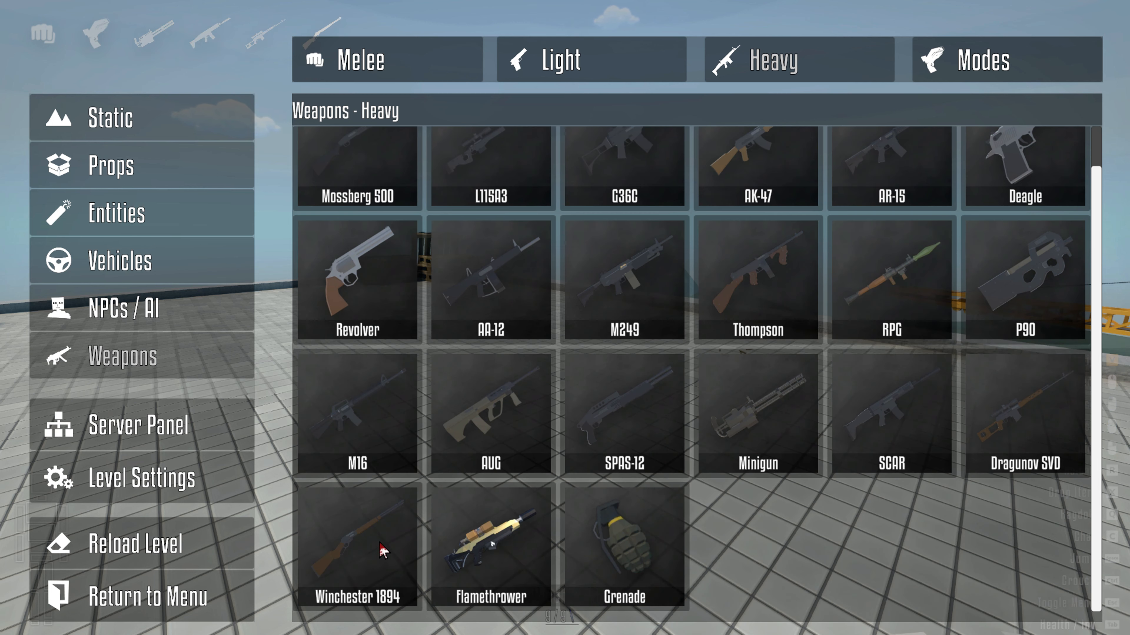
pyautogui.click(490, 546)
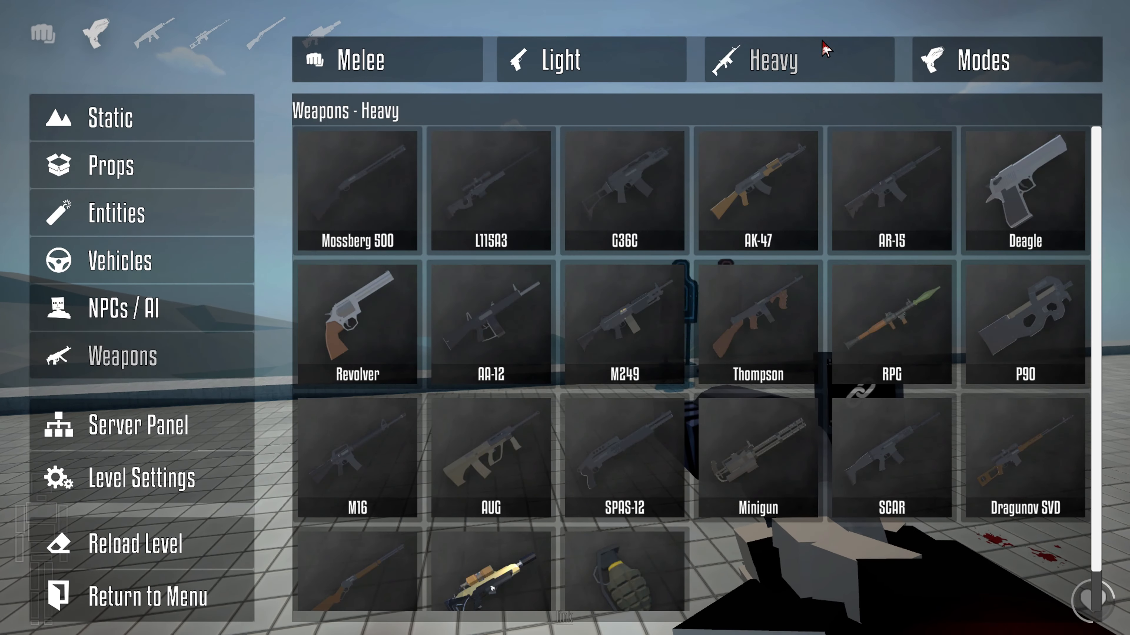
# Fire the rifle to test its recoil, then shoot the standing NPC with the Winchester
pyautogui.click(890, 458)
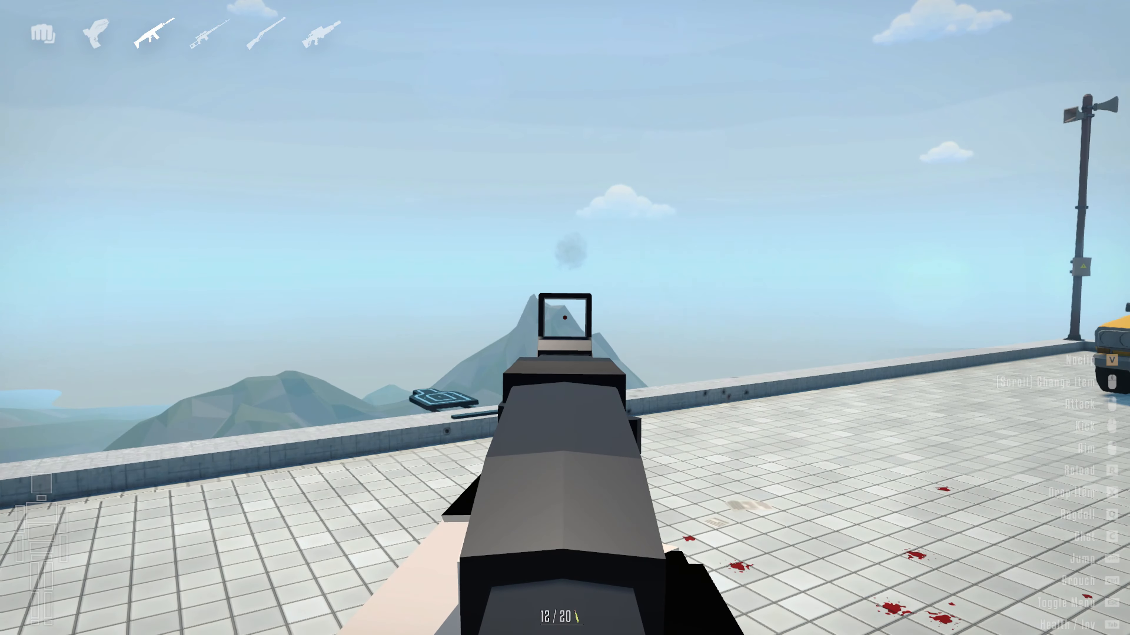
pyautogui.click(565, 317)
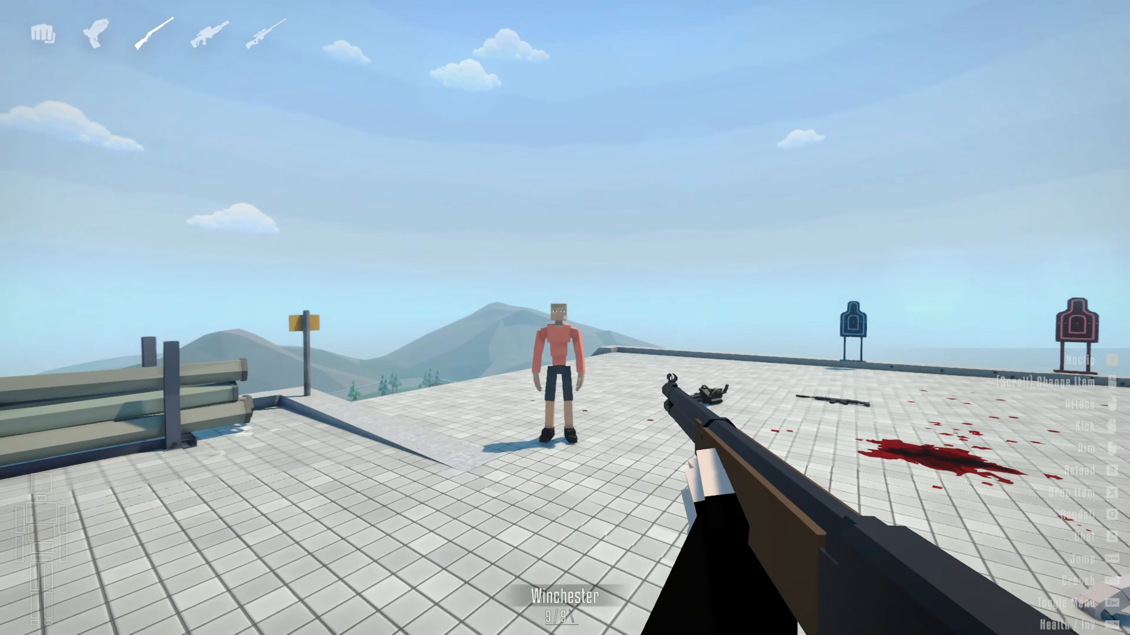
pyautogui.click(565, 318)
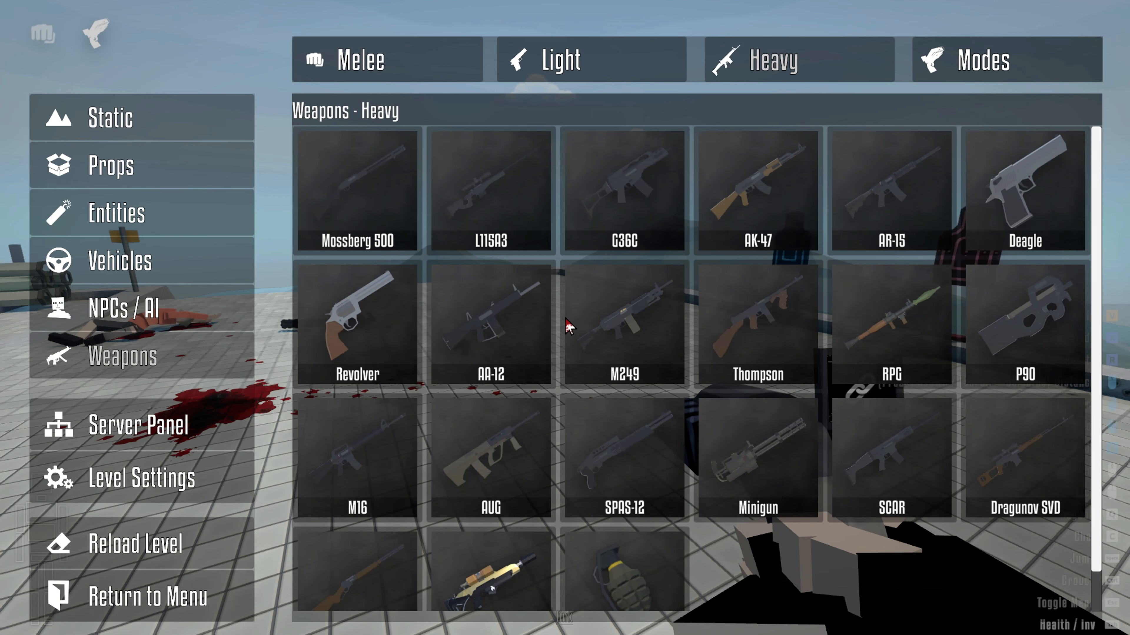
# Add the Deagle from Heavy and the Beretta from Light, then reload and try the pistols on the map
pyautogui.click(356, 323)
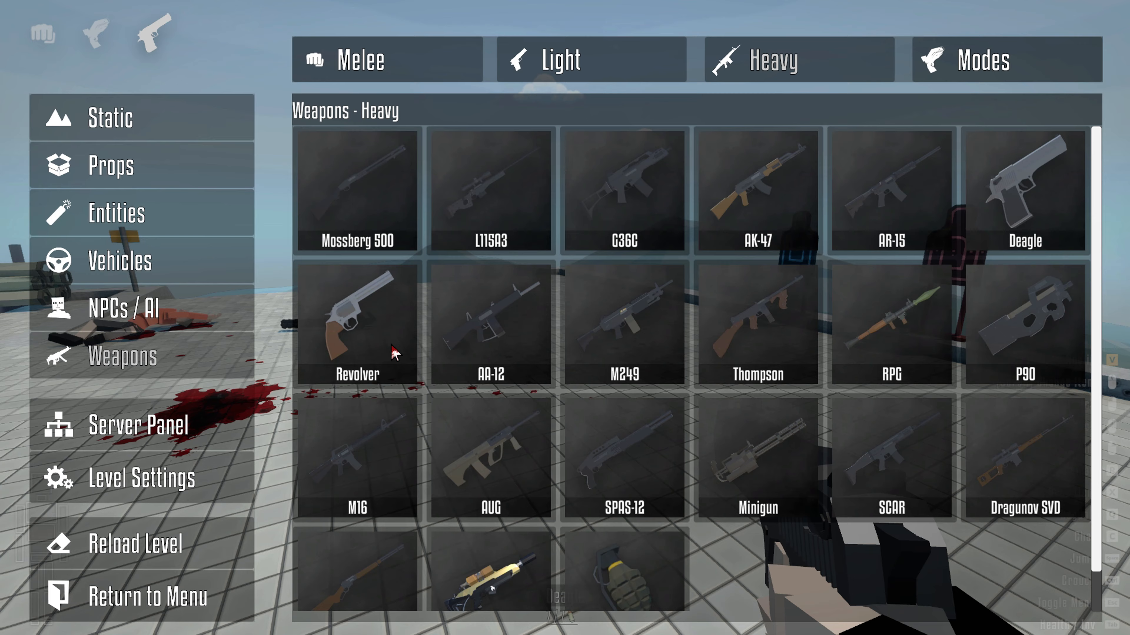
pyautogui.click(591, 60)
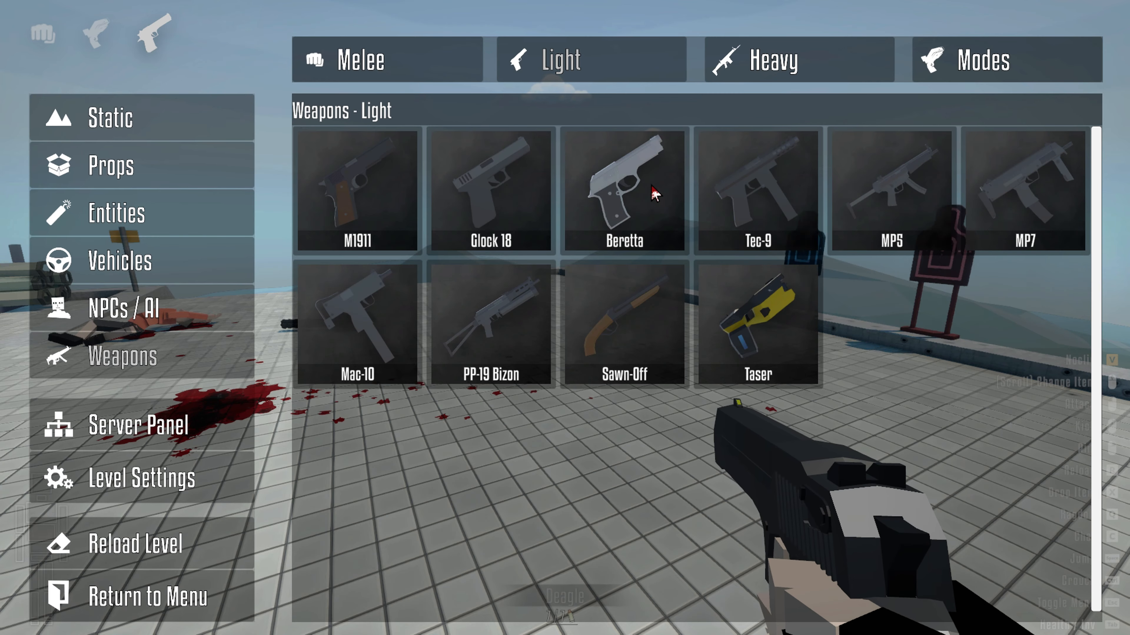
pyautogui.click(623, 189)
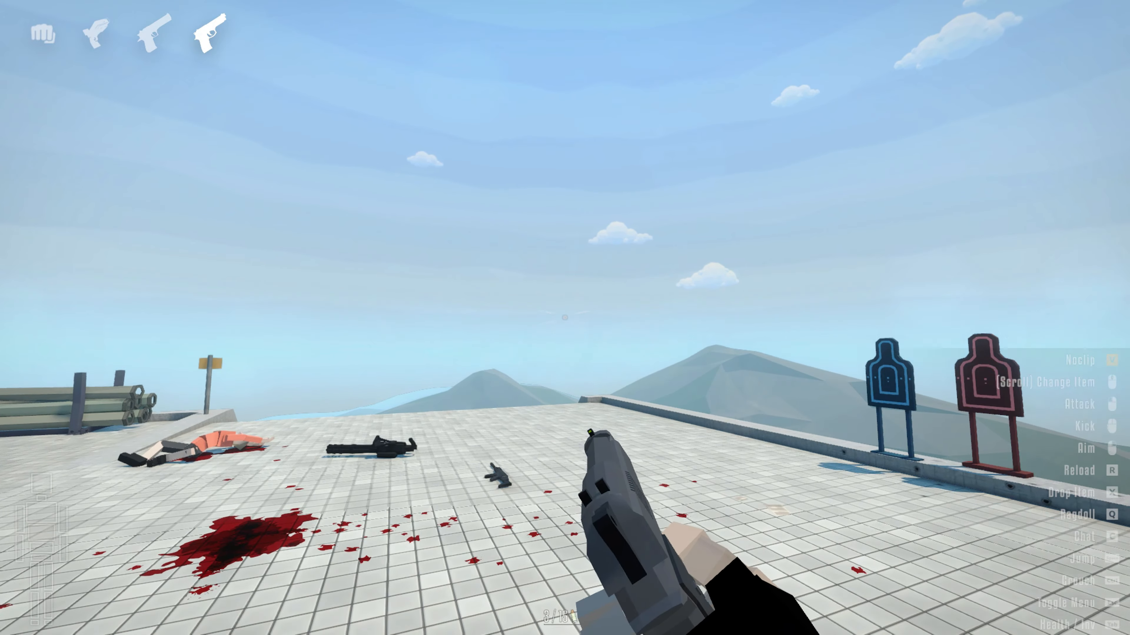
pyautogui.press('r')
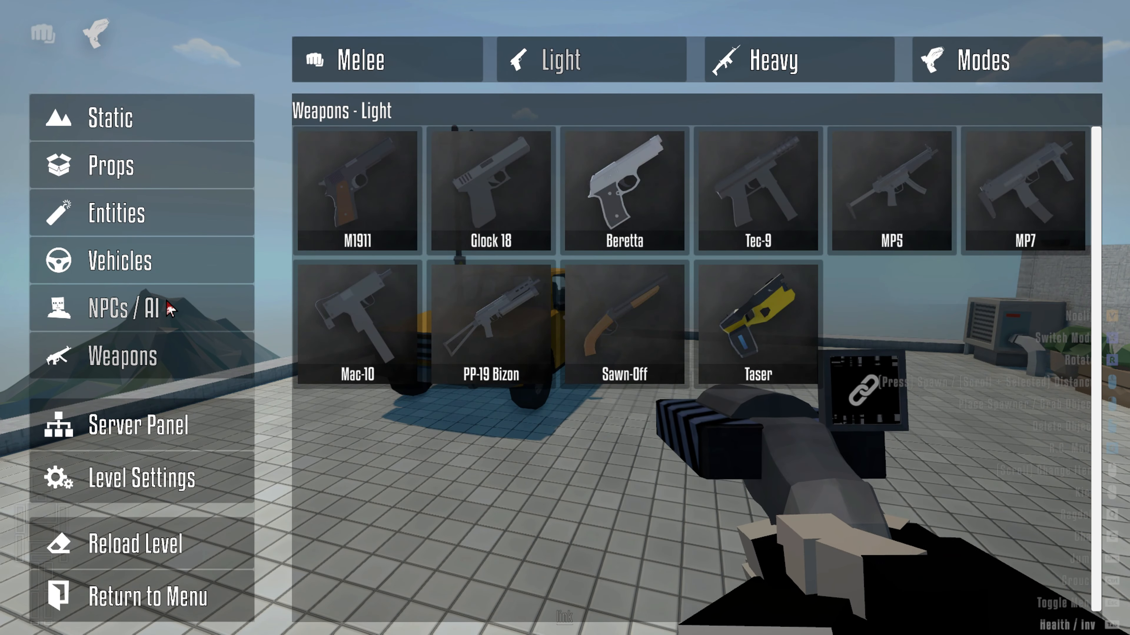
# Show the Agressive category of the NPCs / AI spawn catalogue
pyautogui.click(123, 307)
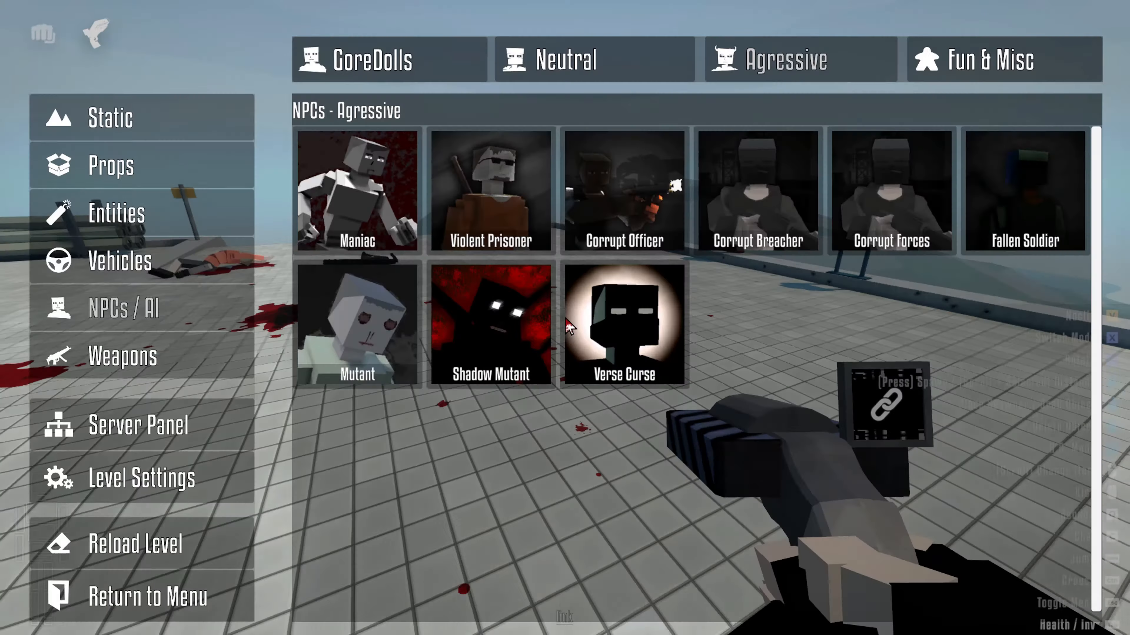
# Add the M1911, Beretta, Sawn-Off and PP-19 Bizon from the Light weapons catalogue
pyautogui.click(372, 58)
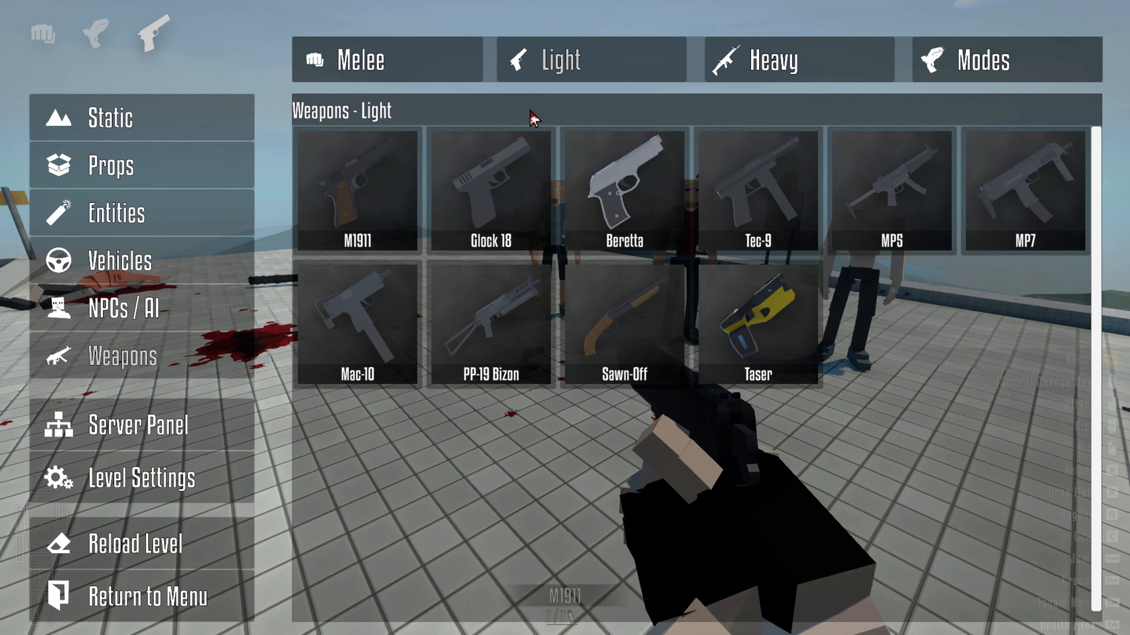
pyautogui.click(623, 189)
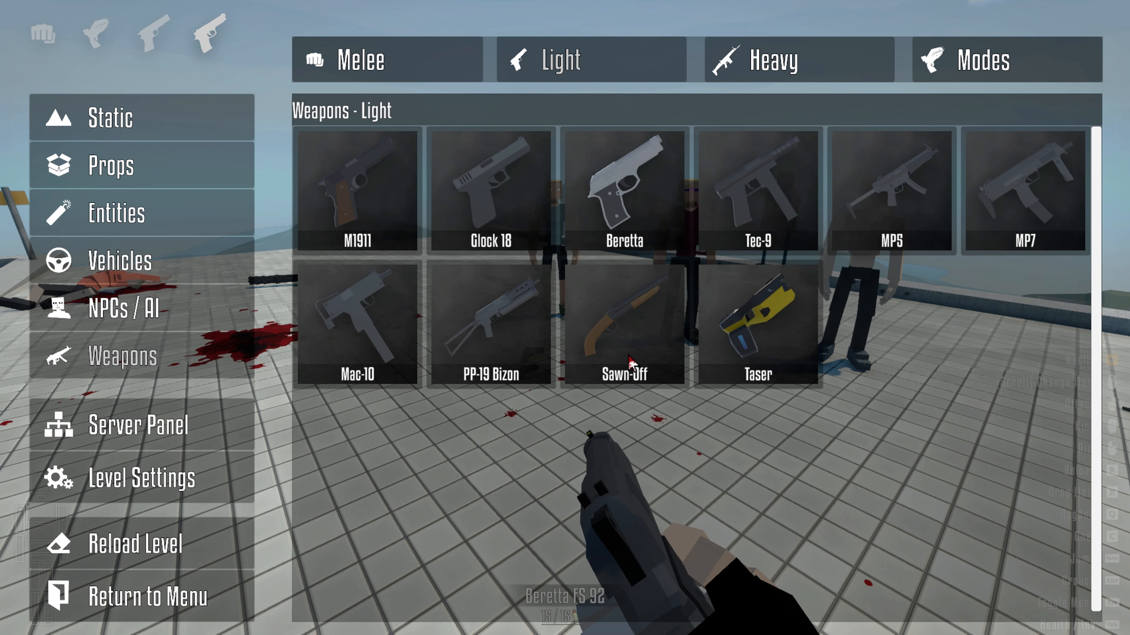
pyautogui.click(491, 328)
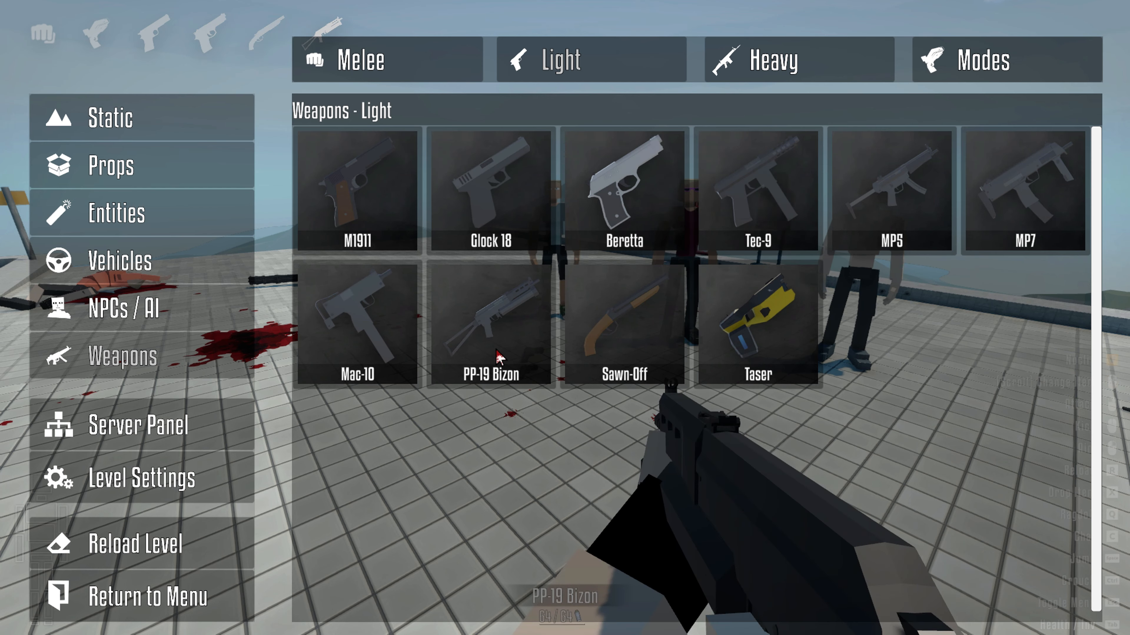